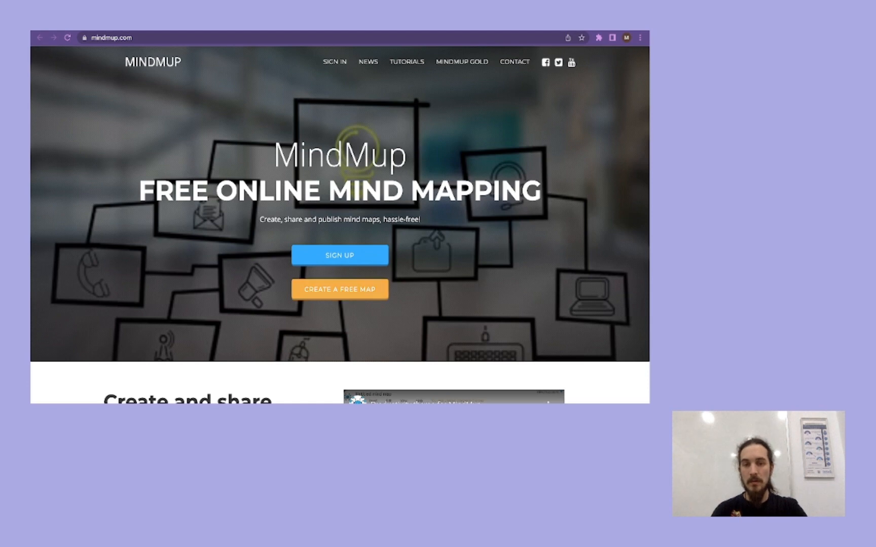
Step: Create a free MindMup map with a single empty central node
{"action": "left_click", "coordinate": [339, 289]}
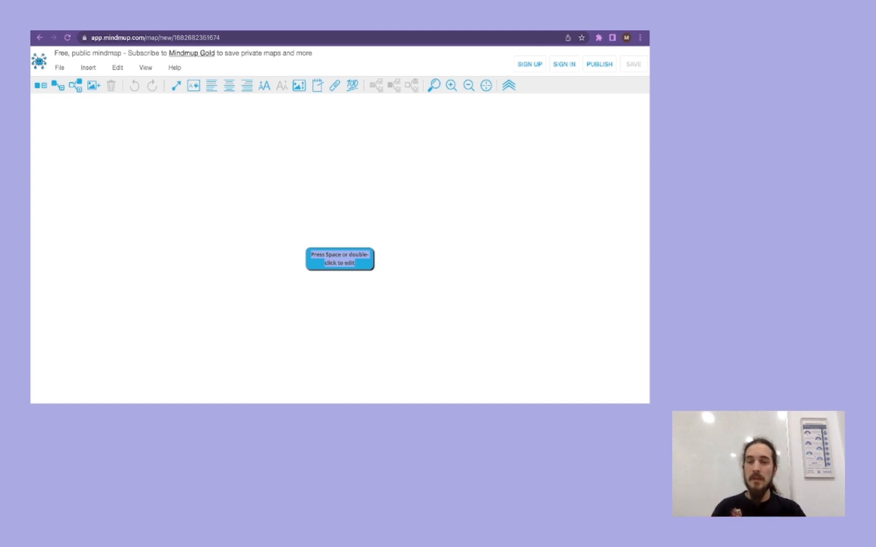
Step: Label the central node 'Teaching online'
{"action": "type", "text": "Teach"}
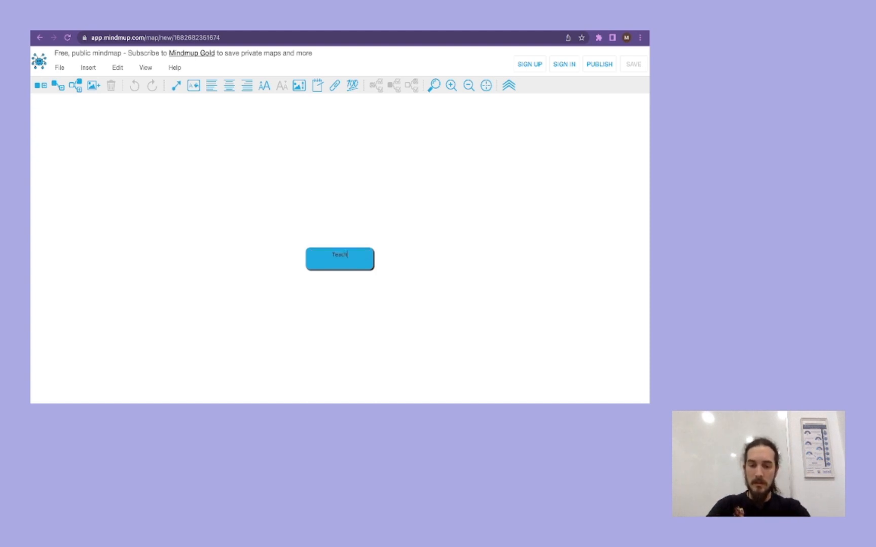
{"action": "type", "text": "ing"}
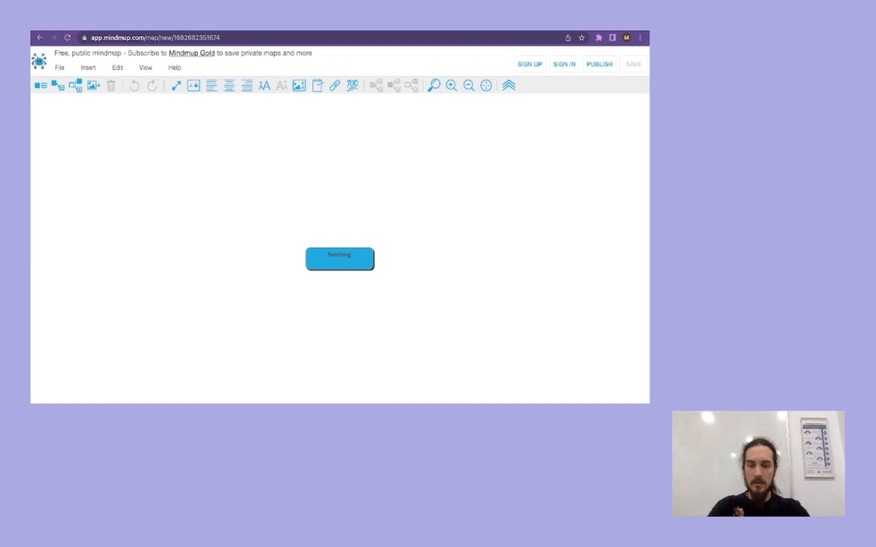
{"action": "type", "text": "online"}
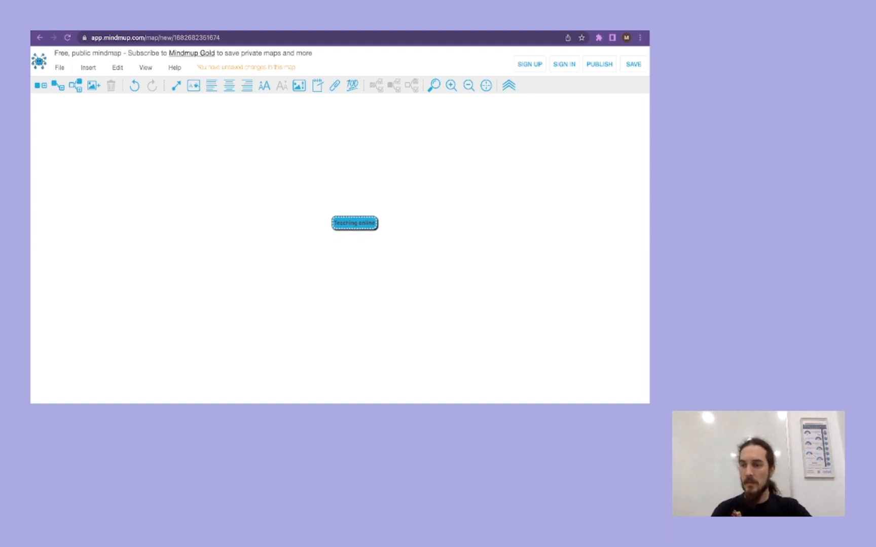
{"action": "mouse_move", "coordinate": [57, 86]}
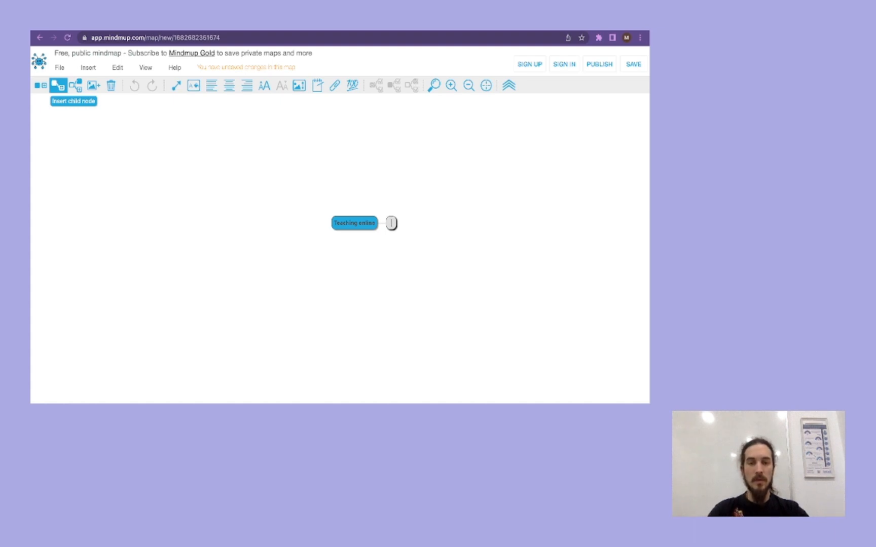
Step: Name the first branch 'Mindmaps', delete the stray empty node, and add a 'Comics' sibling
{"action": "type", "text": "M"}
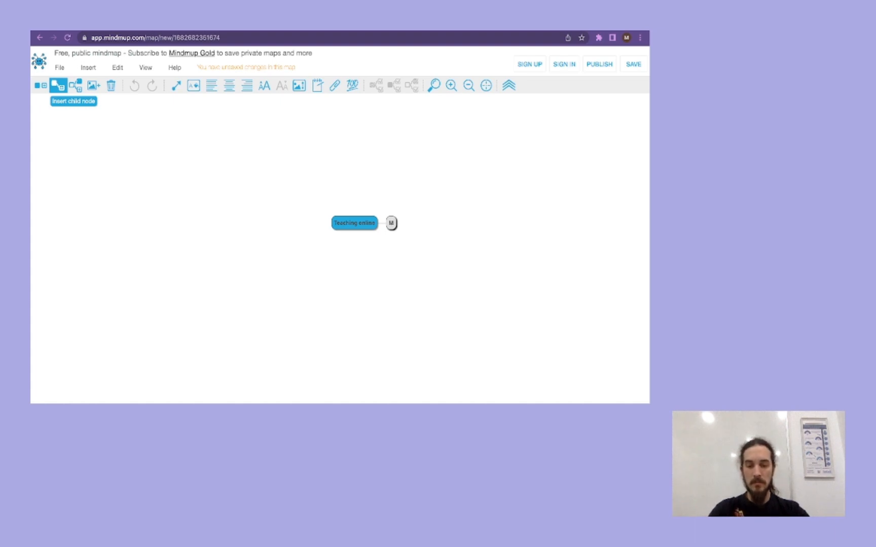
{"action": "type", "text": "Midmaps"}
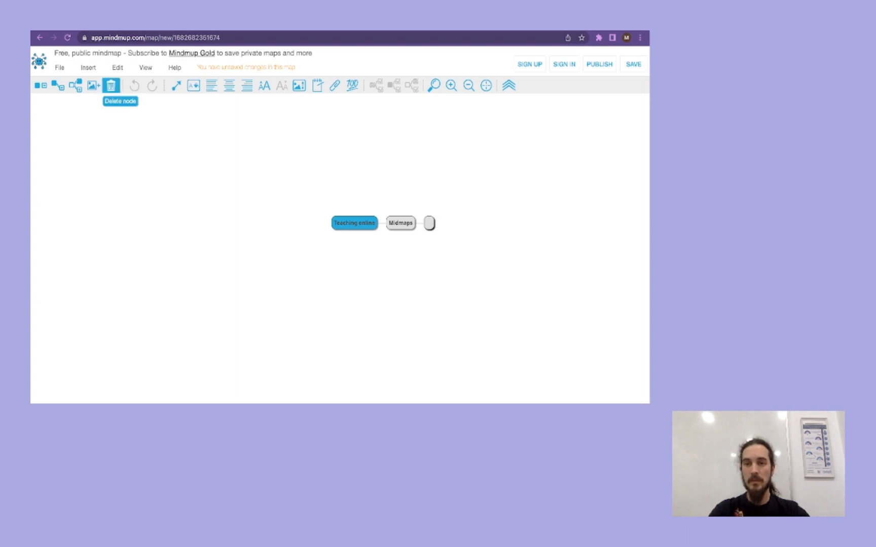
{"action": "left_click", "coordinate": [111, 86]}
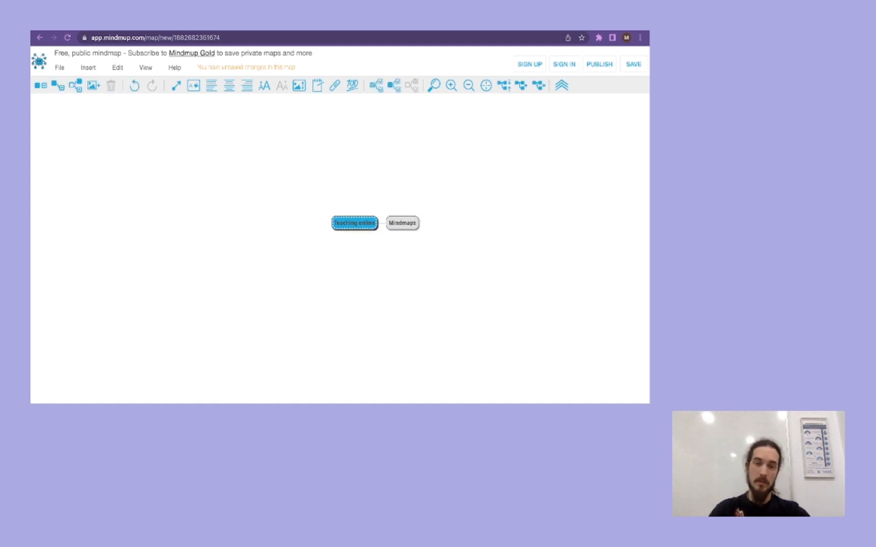
{"action": "mouse_move", "coordinate": [74, 86]}
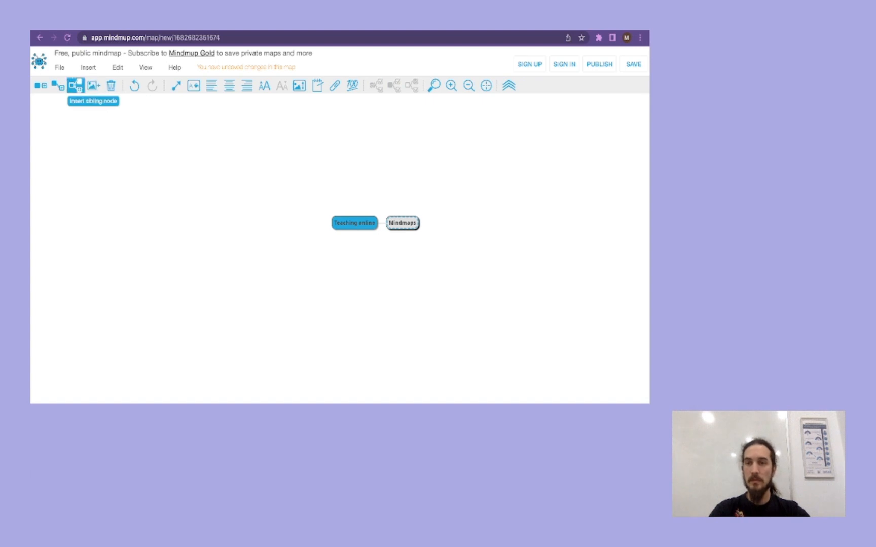
{"action": "left_click", "coordinate": [76, 85]}
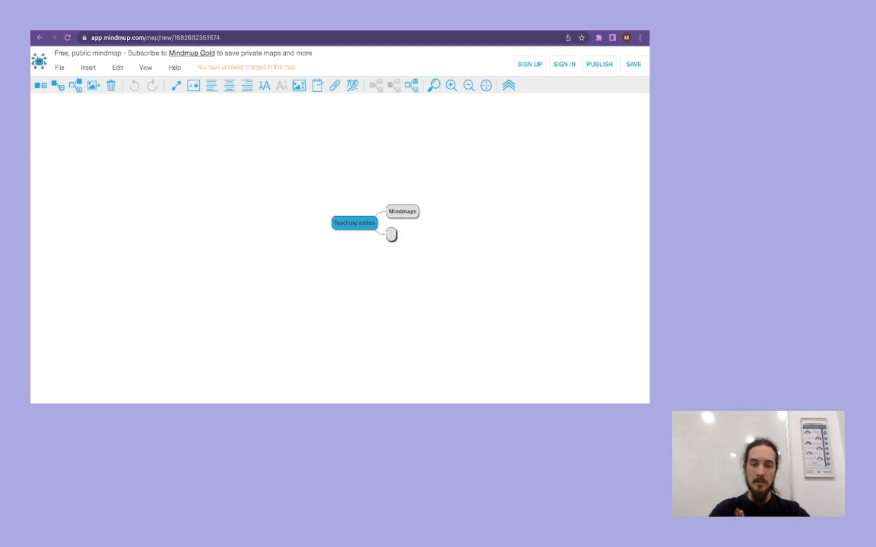
{"action": "type", "text": "Comics"}
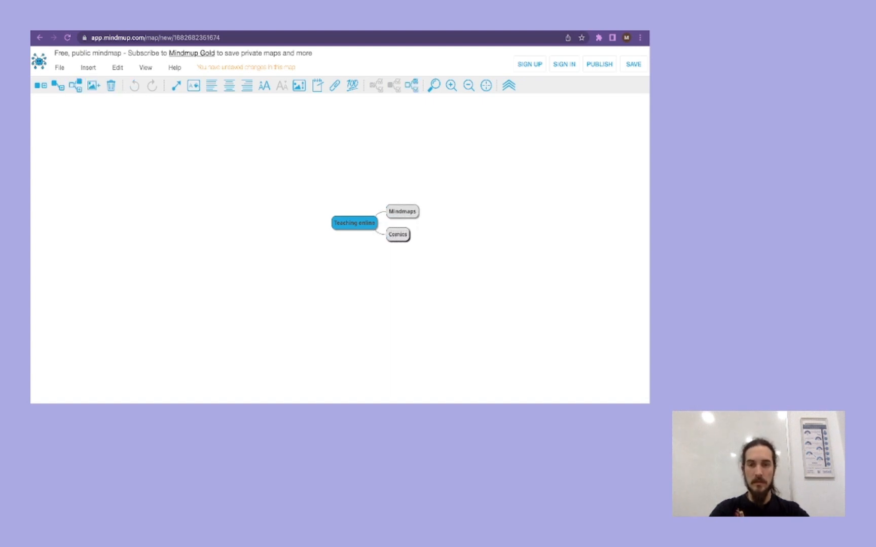
Step: Add a 'Flashcards' branch to the root and an empty child under Mindmaps
{"action": "left_click", "coordinate": [354, 223]}
{"action": "type", "text": "Flashcards"}
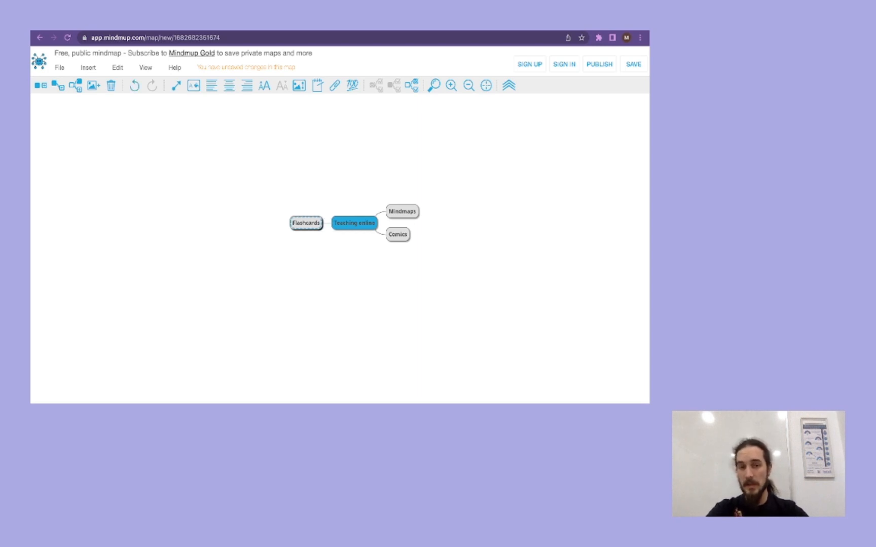
{"action": "left_click", "coordinate": [401, 212]}
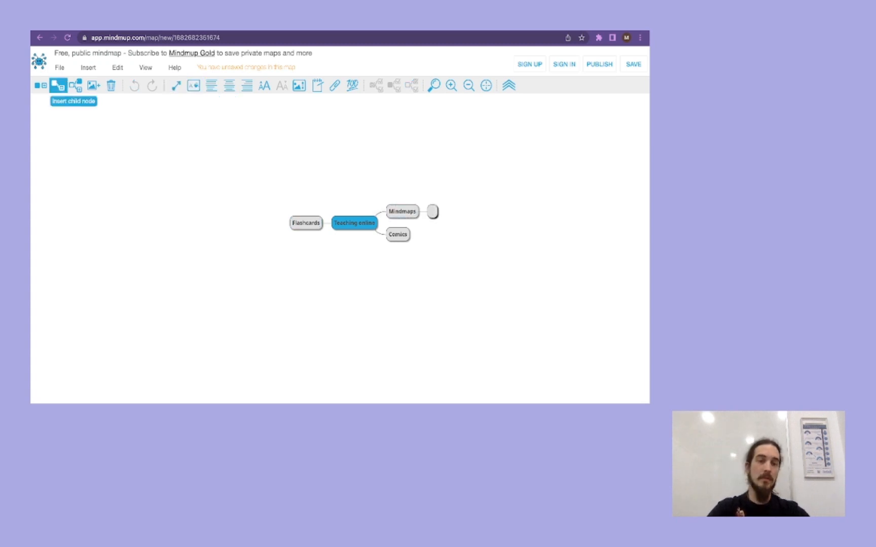
Step: Add 'Mindmap' and 'Organise ideas' as sub-nodes of Mindmaps
{"action": "type", "text": "Mindmup"}
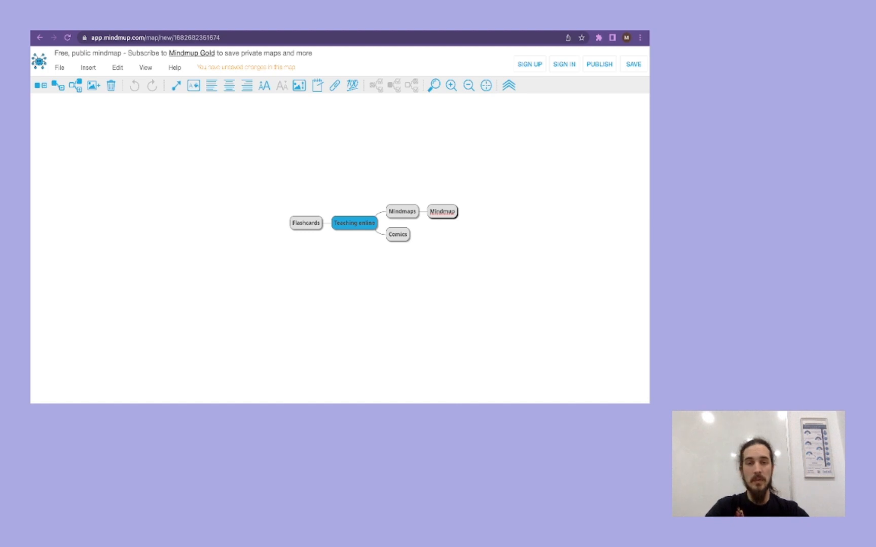
{"action": "left_click", "coordinate": [401, 211]}
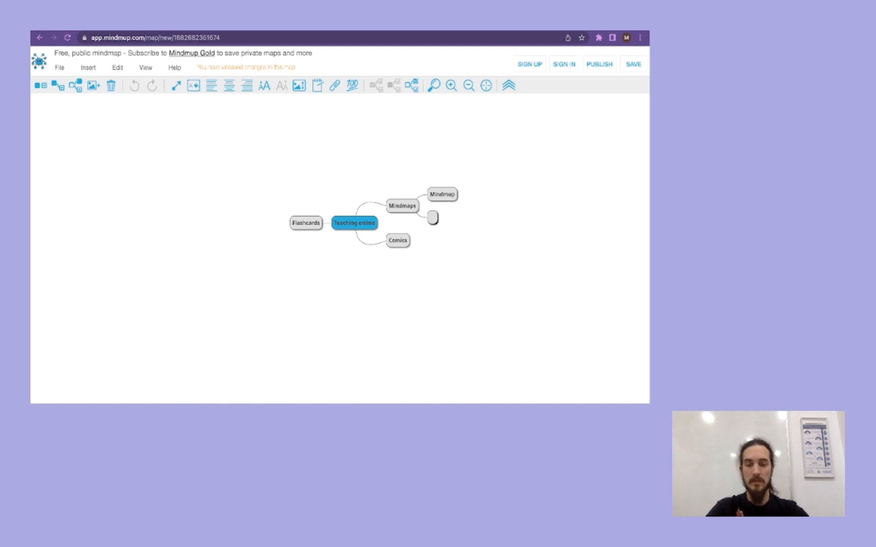
{"action": "type", "text": "Organise ideas"}
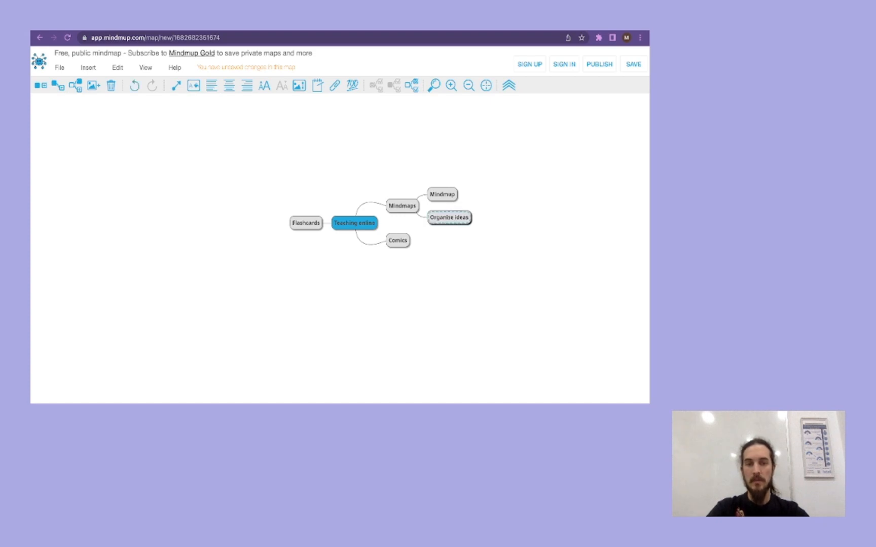
{"action": "left_click", "coordinate": [397, 240]}
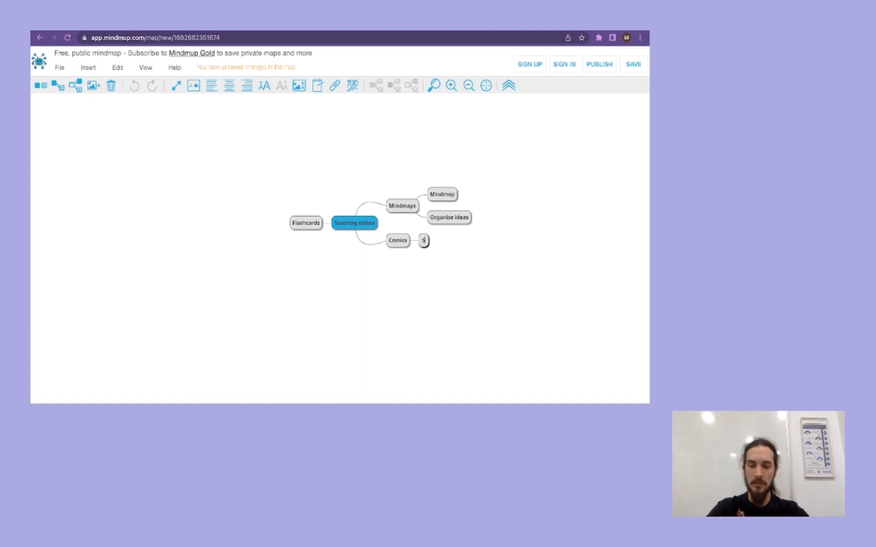
Step: Add 'Storyboardthat' and 'Illustrate concepts' as sub-nodes of Comics
{"action": "type", "text": "Storyboard"}
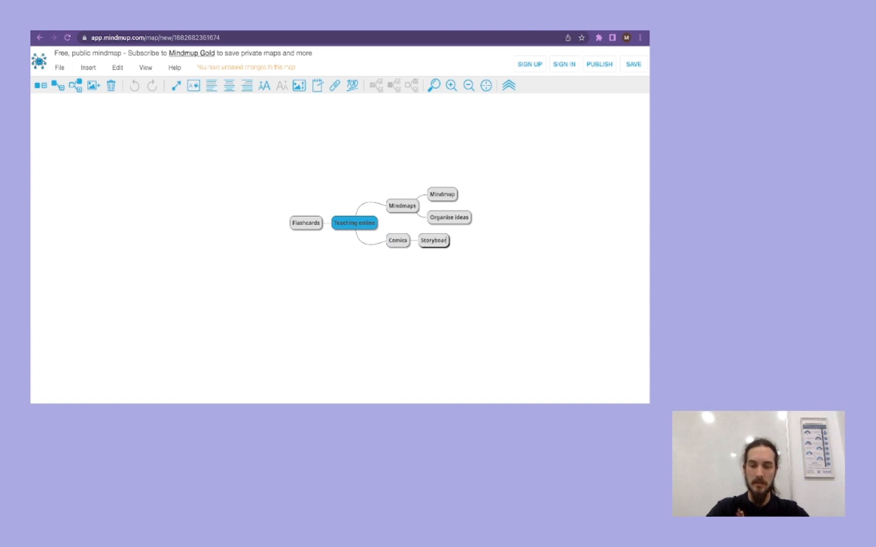
{"action": "type", "text": "that"}
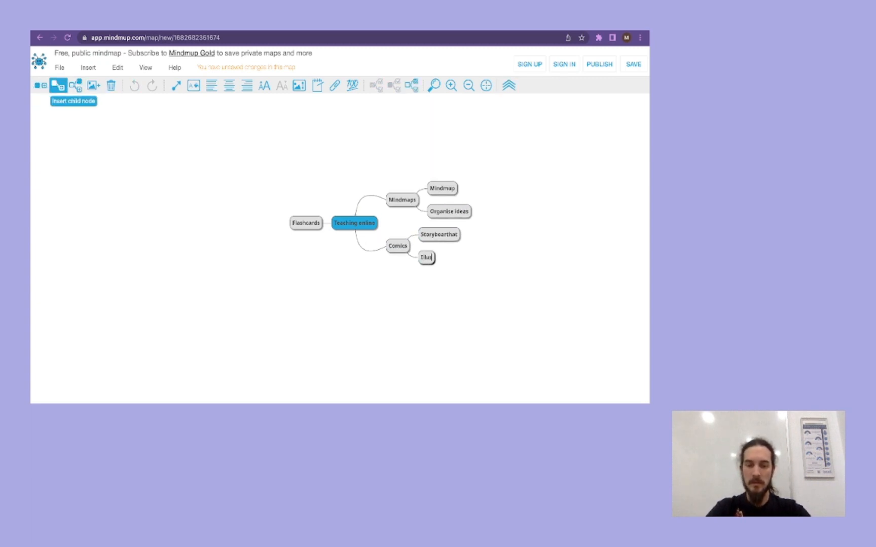
{"action": "type", "text": "Illustrate concepts"}
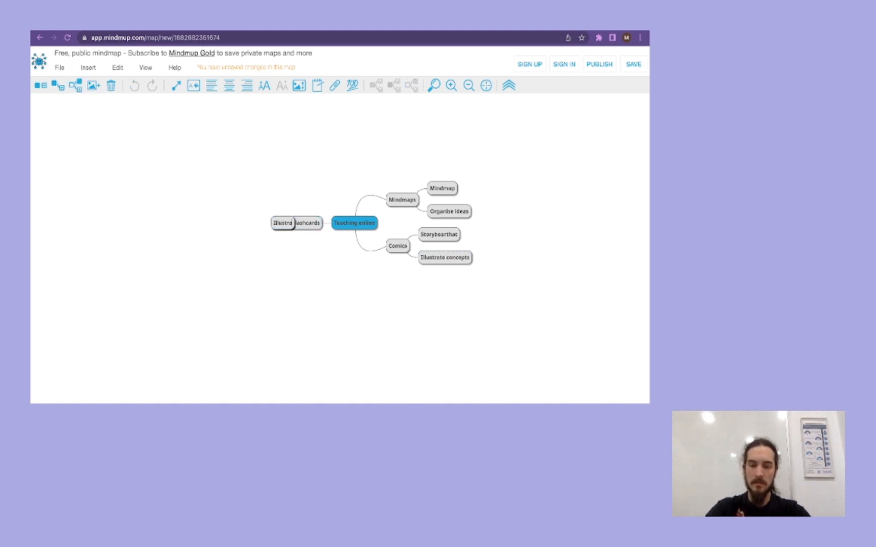
Step: Give Flashcards the sub-nodes 'Illustrate concepts' and 'Canva', then show the 'Thank you!' slide
{"action": "type", "text": "Illustrate concepts"}
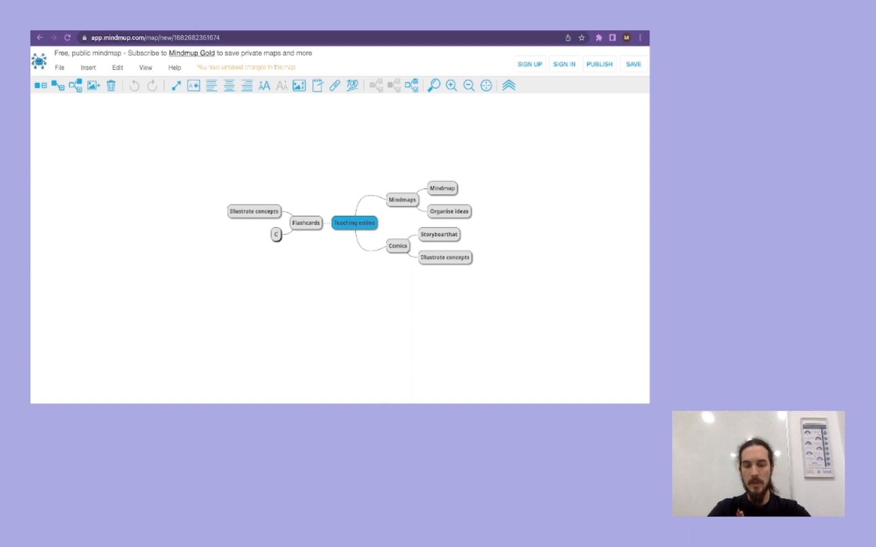
{"action": "type", "text": "Canva"}
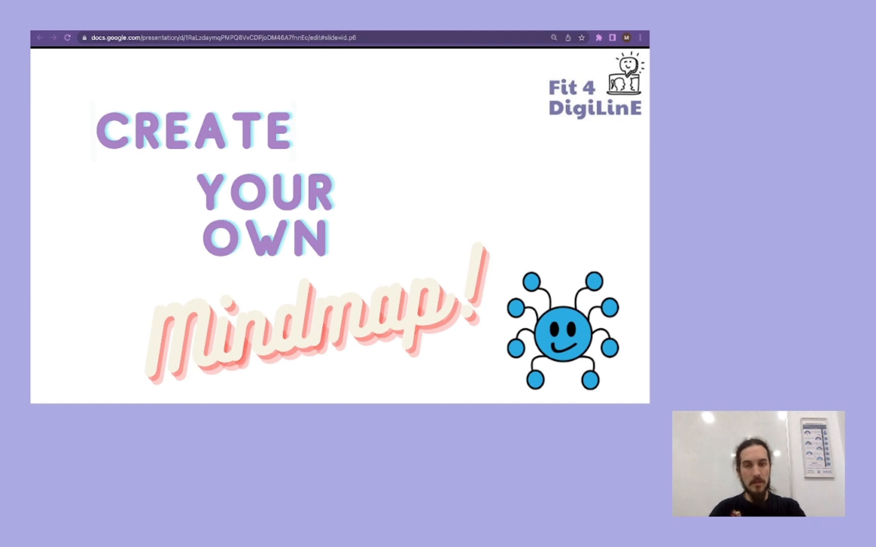
{"action": "key", "text": "Right"}
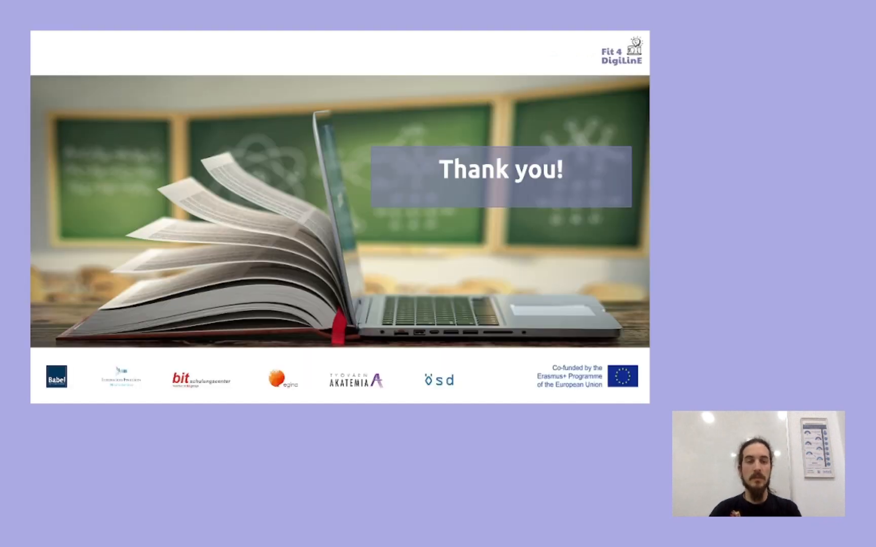